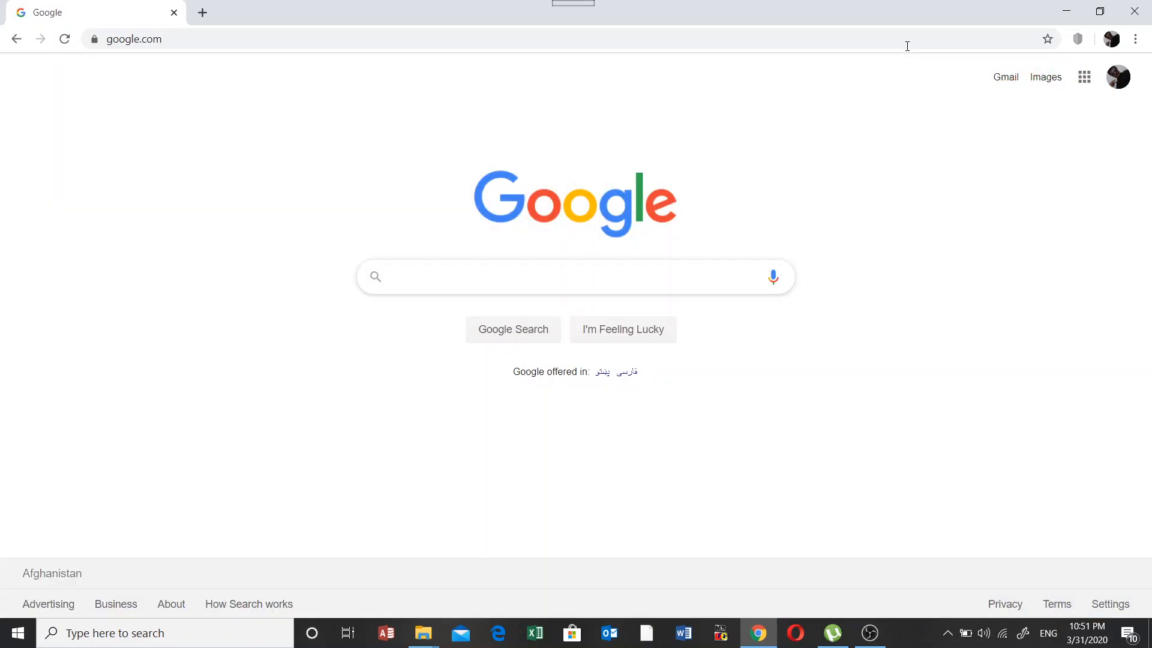
- Search Google for "dev c++" using the suggestion for the typed "dev c"
click(573, 277)
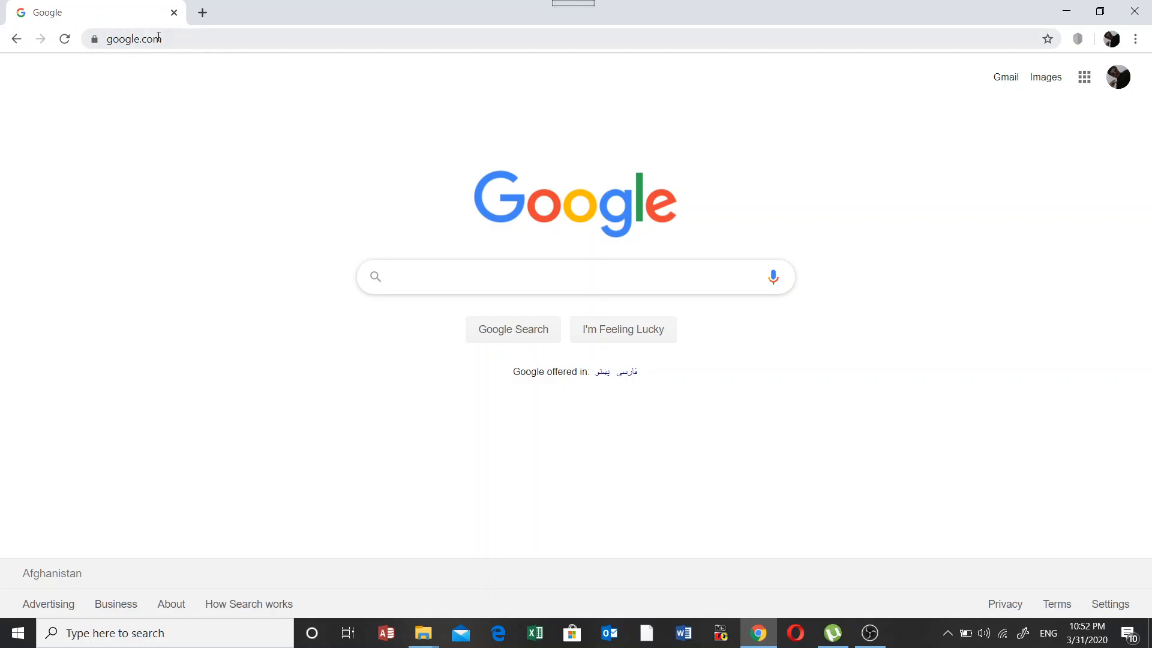
click(575, 277)
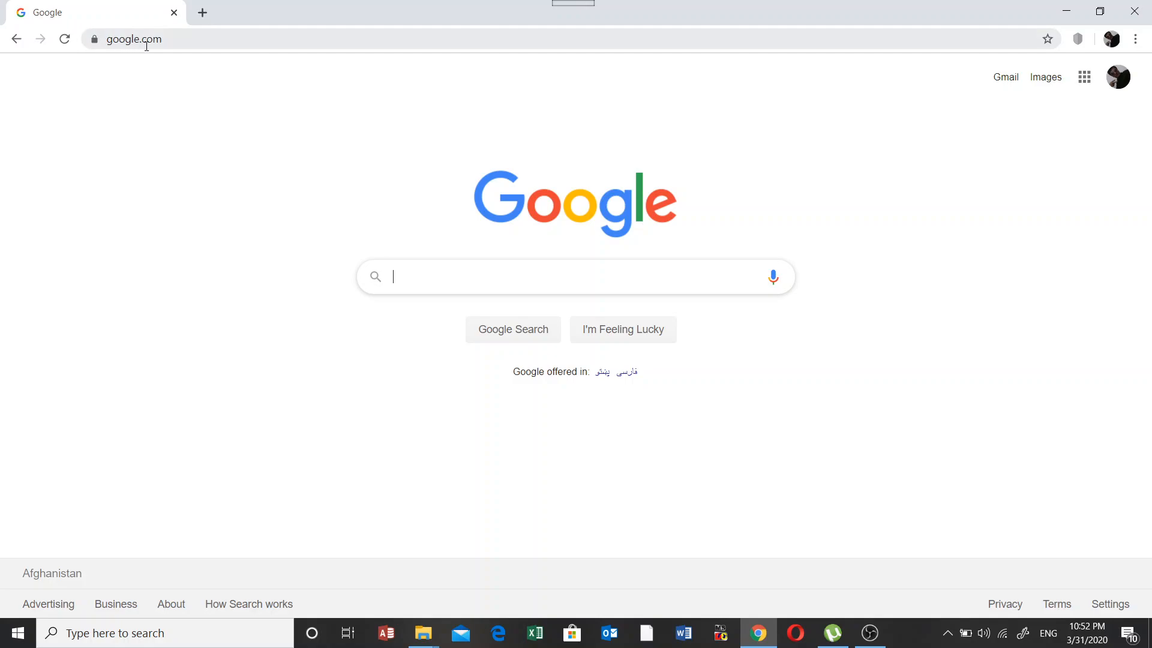
mouse_move(328, 154)
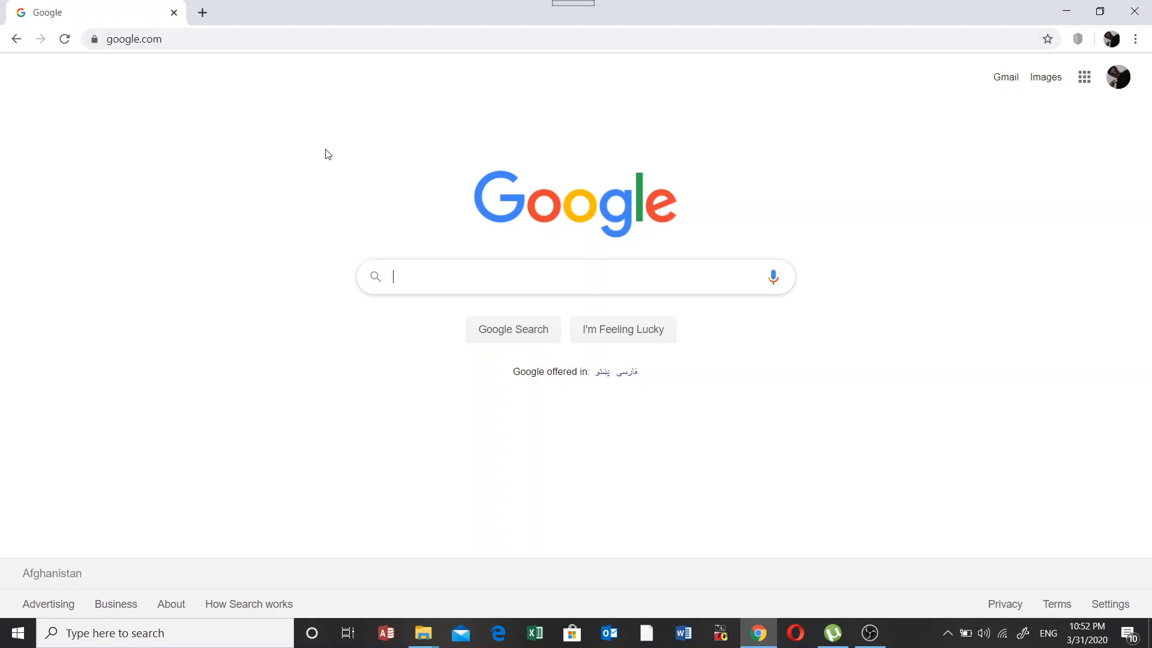
mouse_move(447, 178)
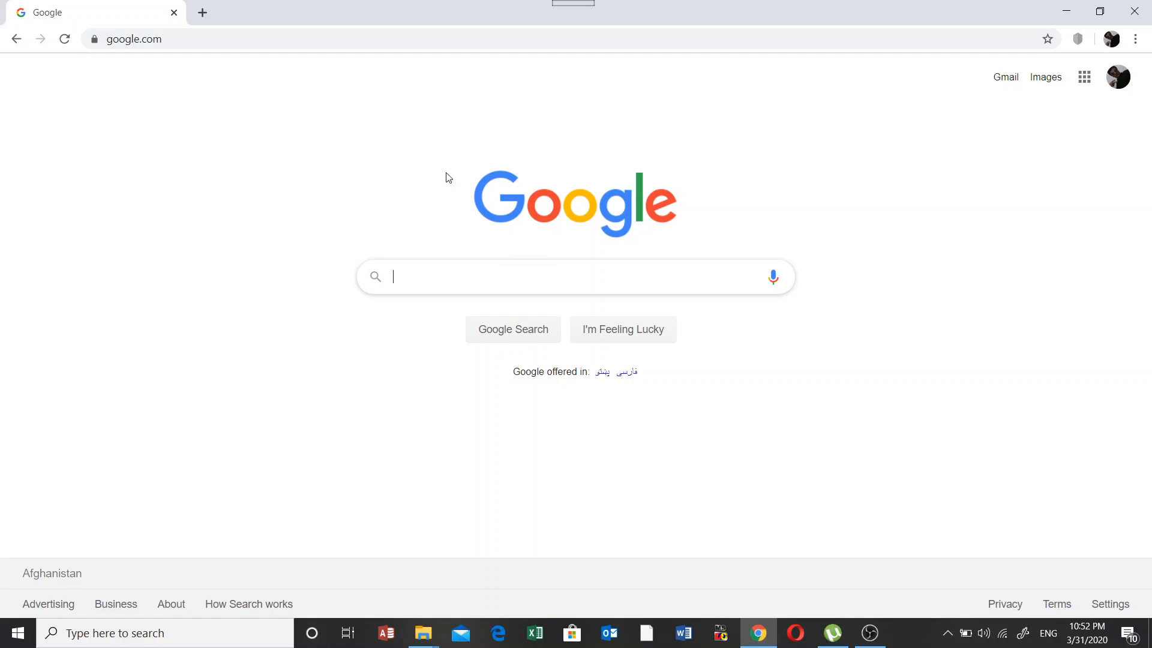
mouse_move(454, 276)
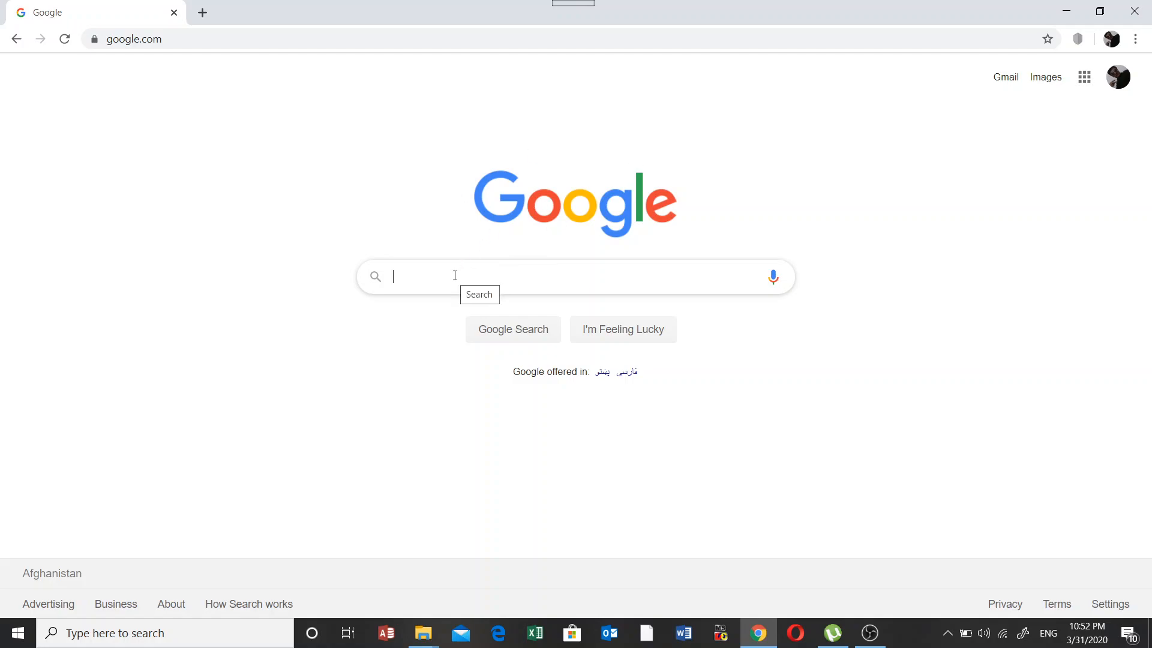
text(dev c)
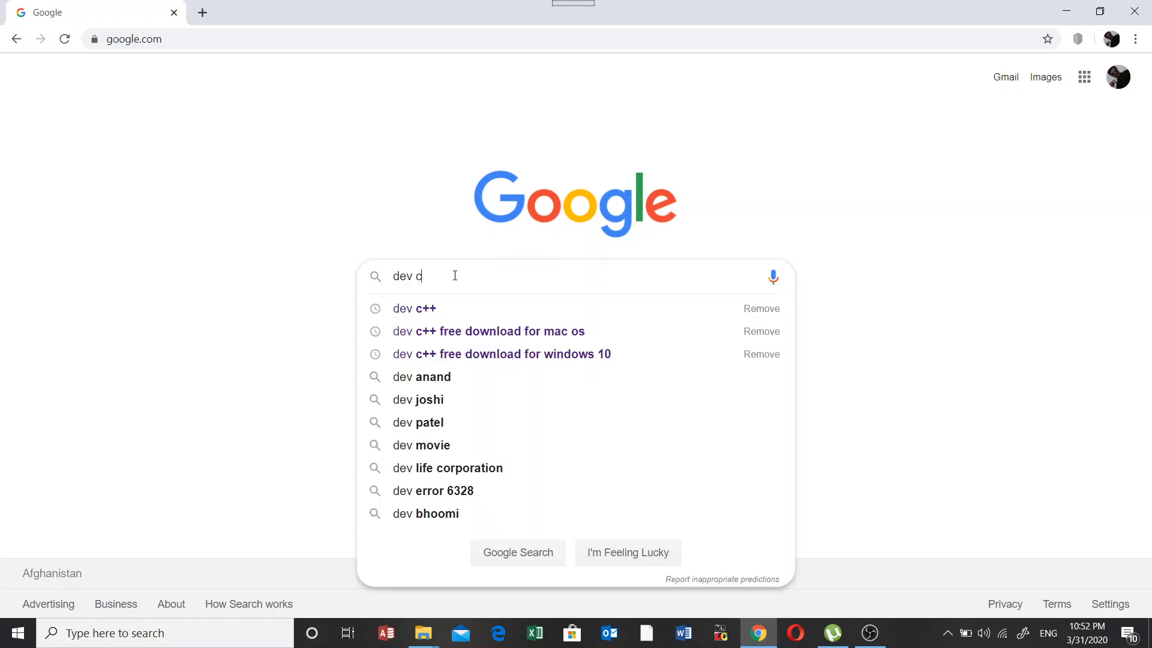
click(414, 308)
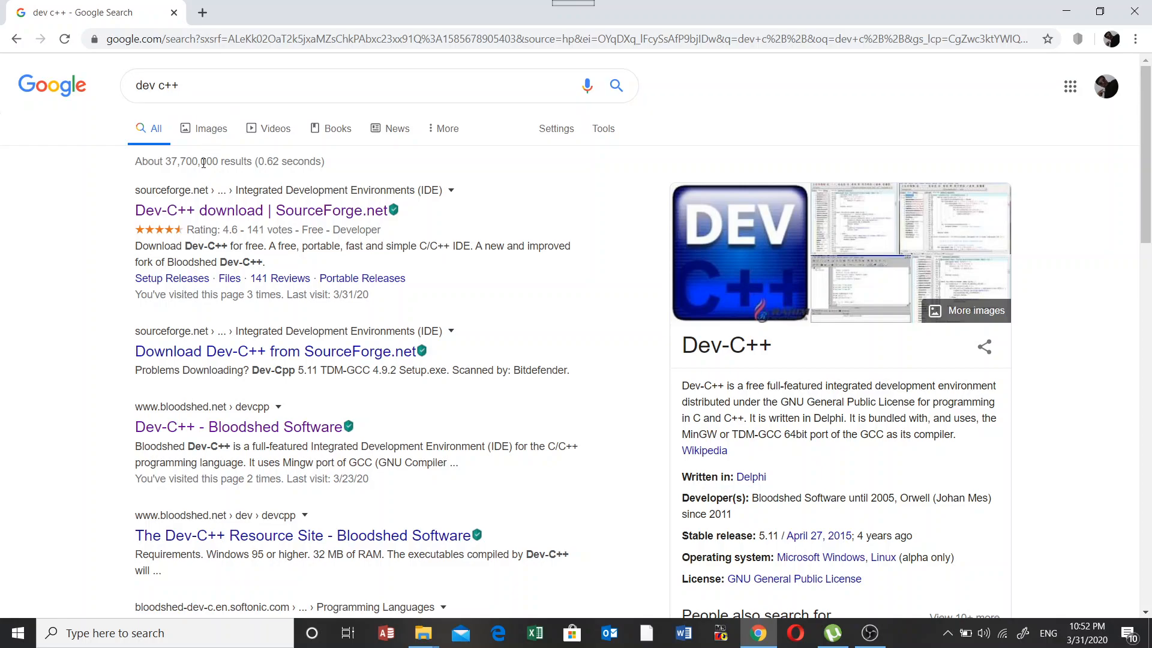
mouse_move(262, 208)
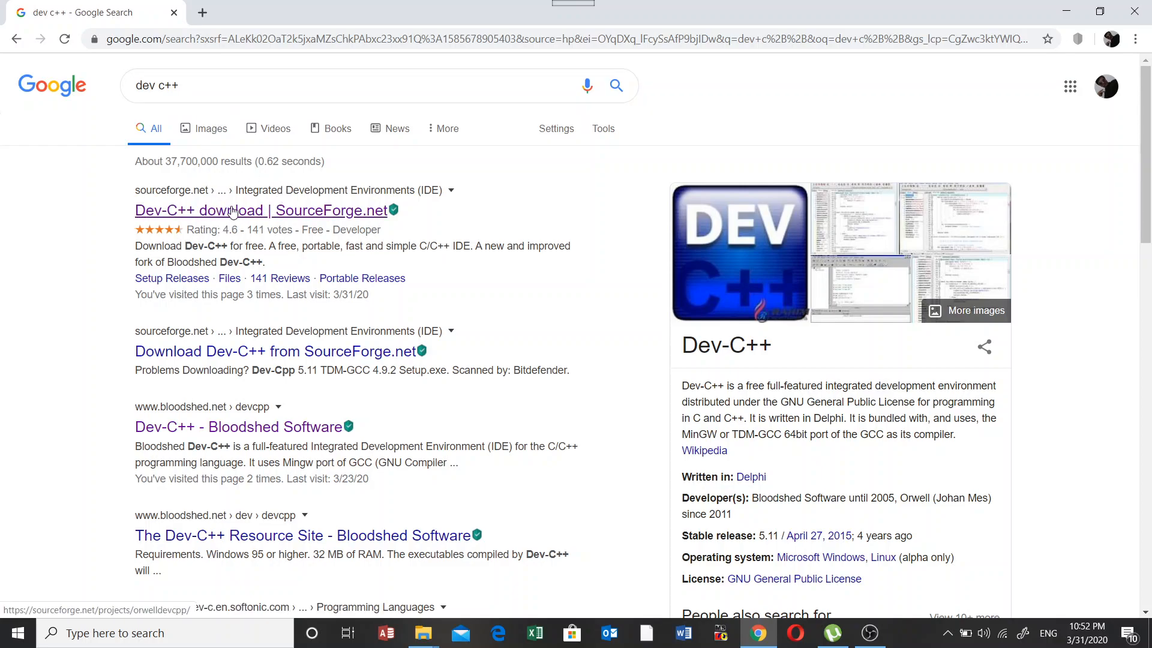
- Download the Dev-C++ installer from its SourceForge page into the Programs downloads folder
click(227, 210)
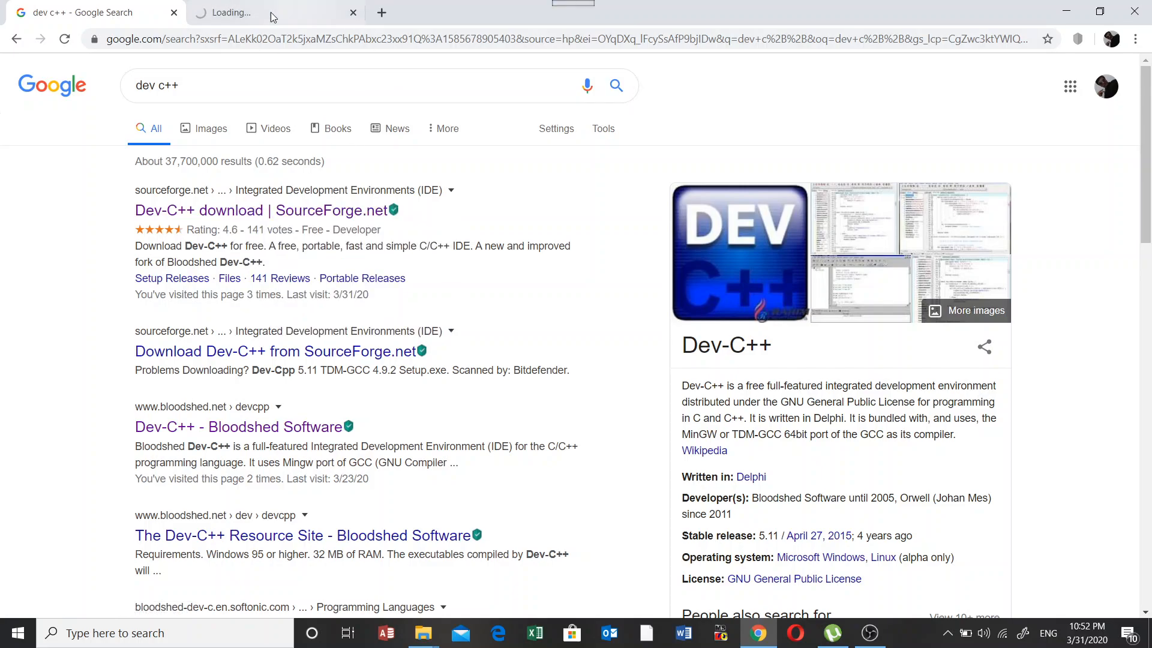
mouse_move(332, 6)
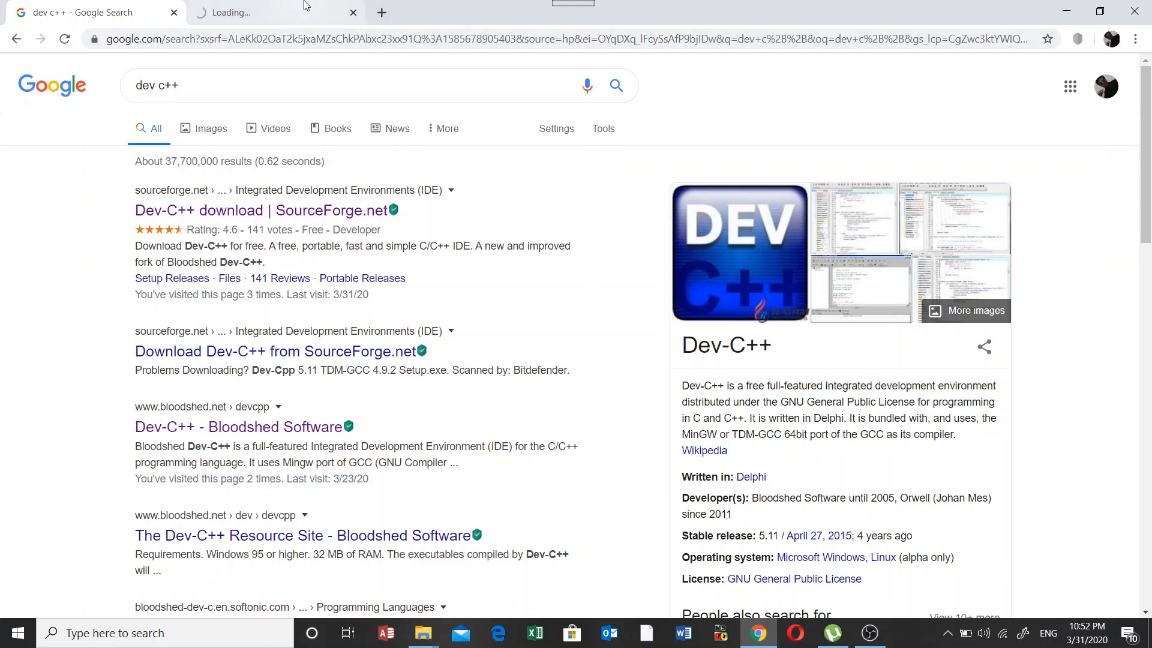
mouse_move(264, 12)
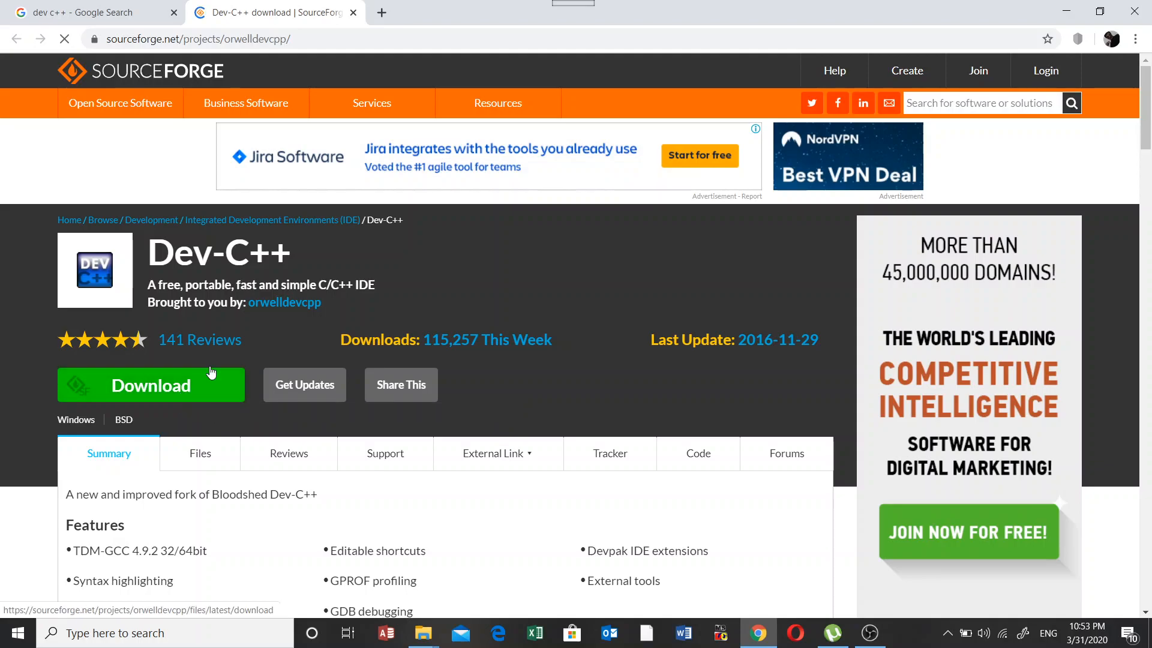
click(151, 385)
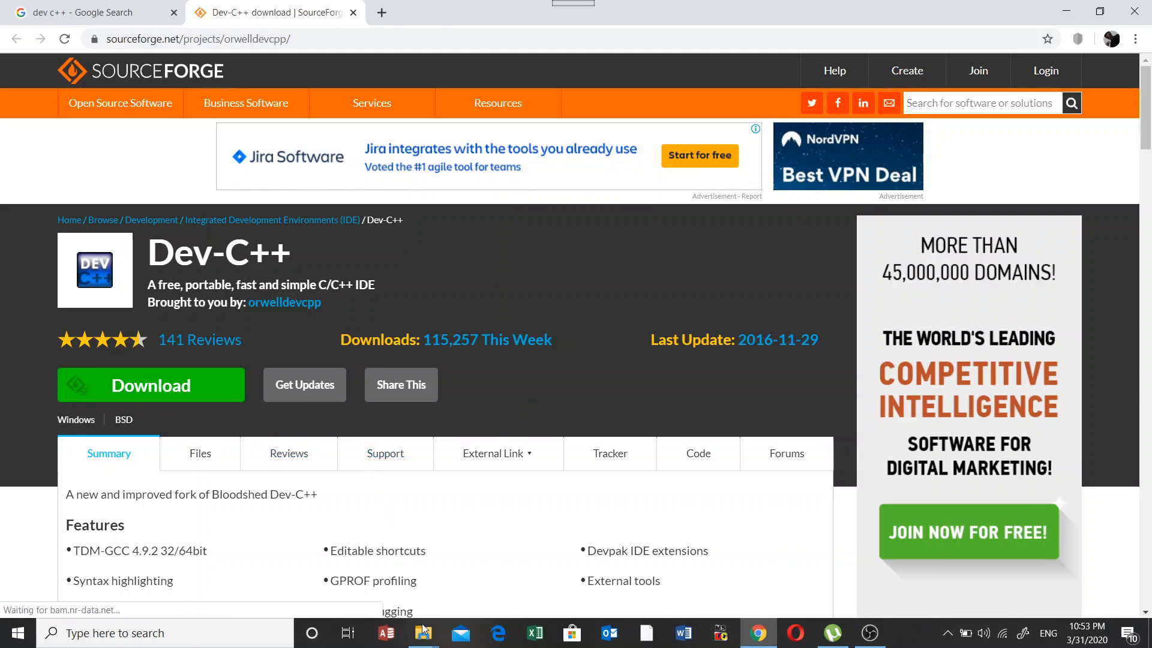
click(422, 632)
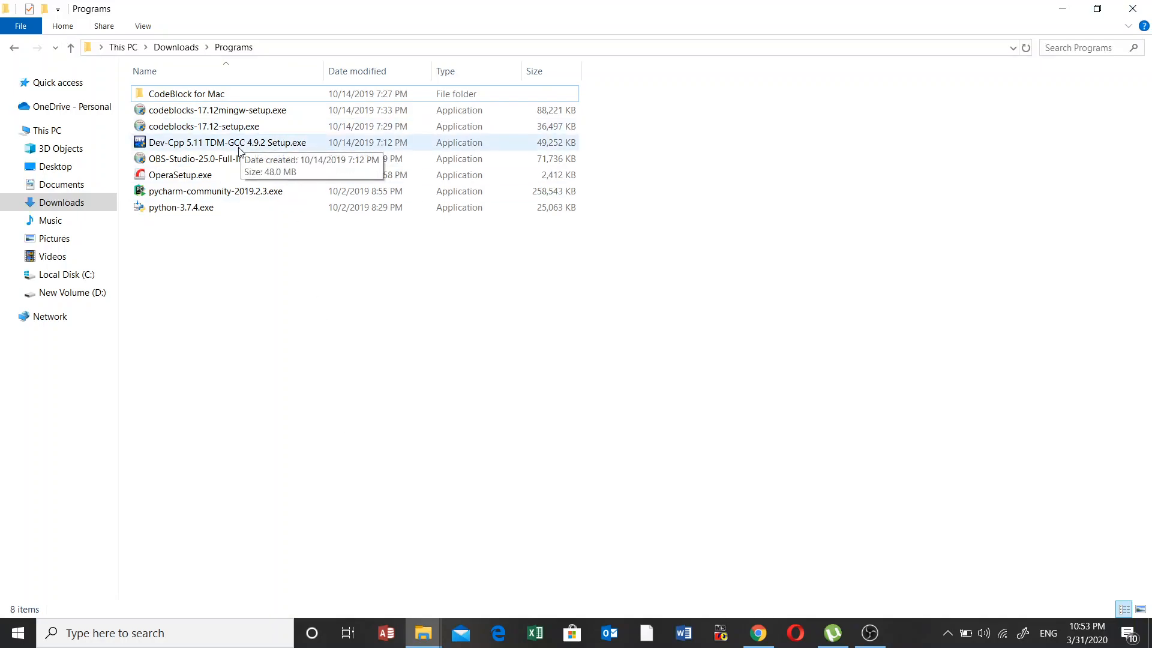
mouse_move(180, 145)
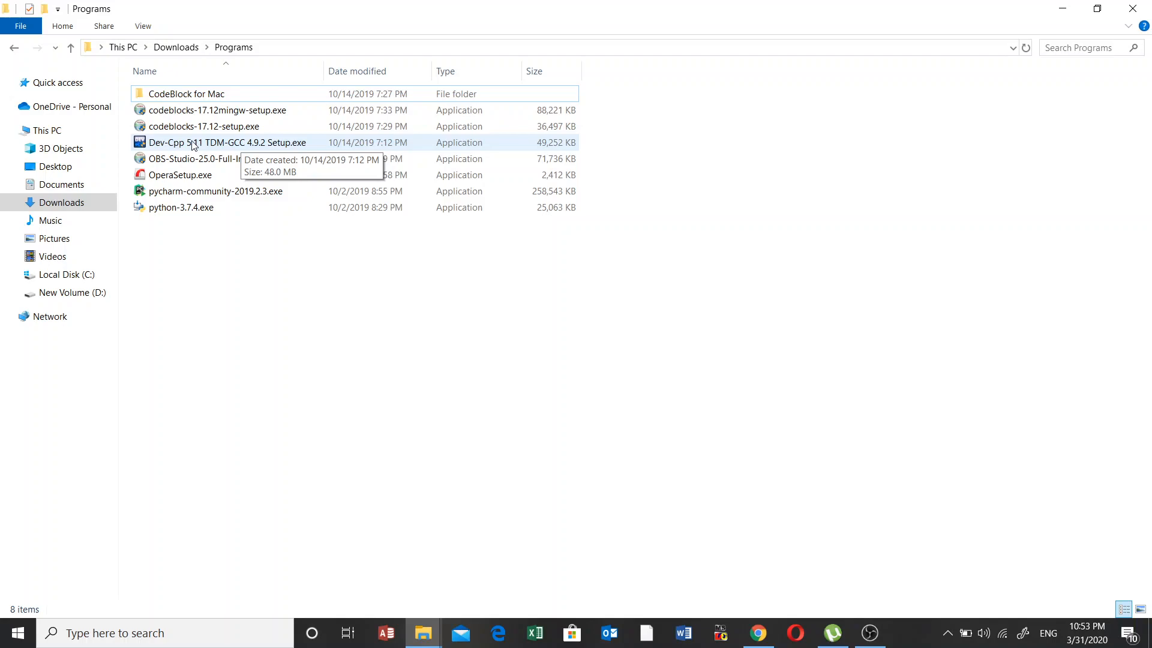
mouse_move(218, 145)
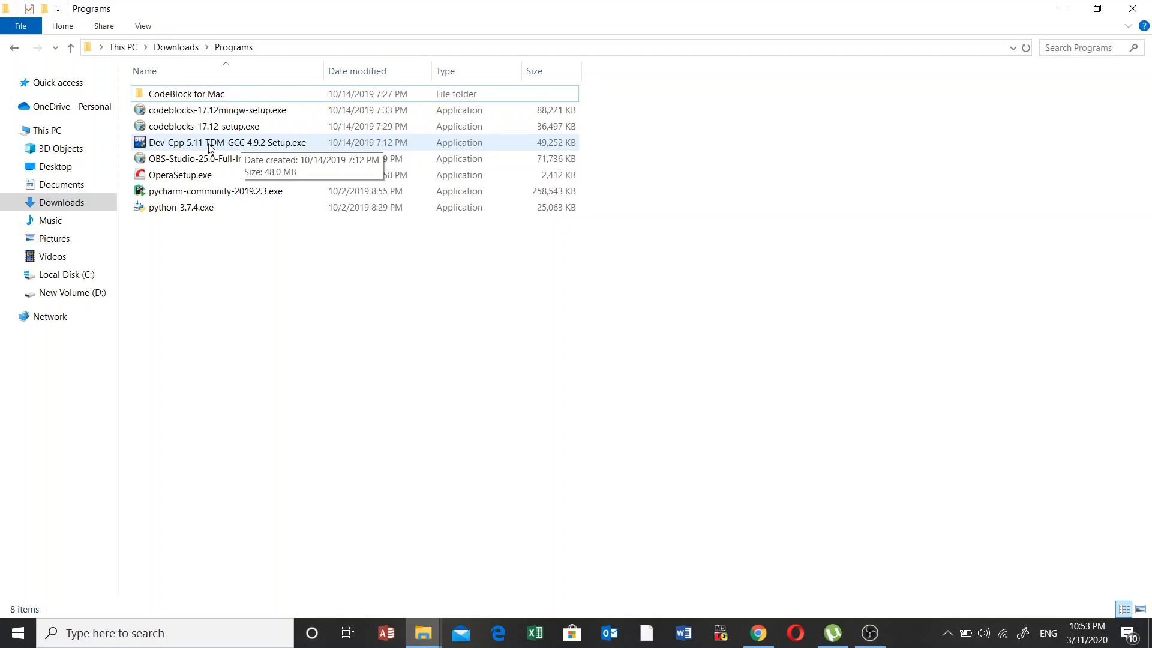
- Run Dev-Cpp 5.11 TDM-GCC 4.9.2 Setup.exe from Downloads > Programs
click(225, 142)
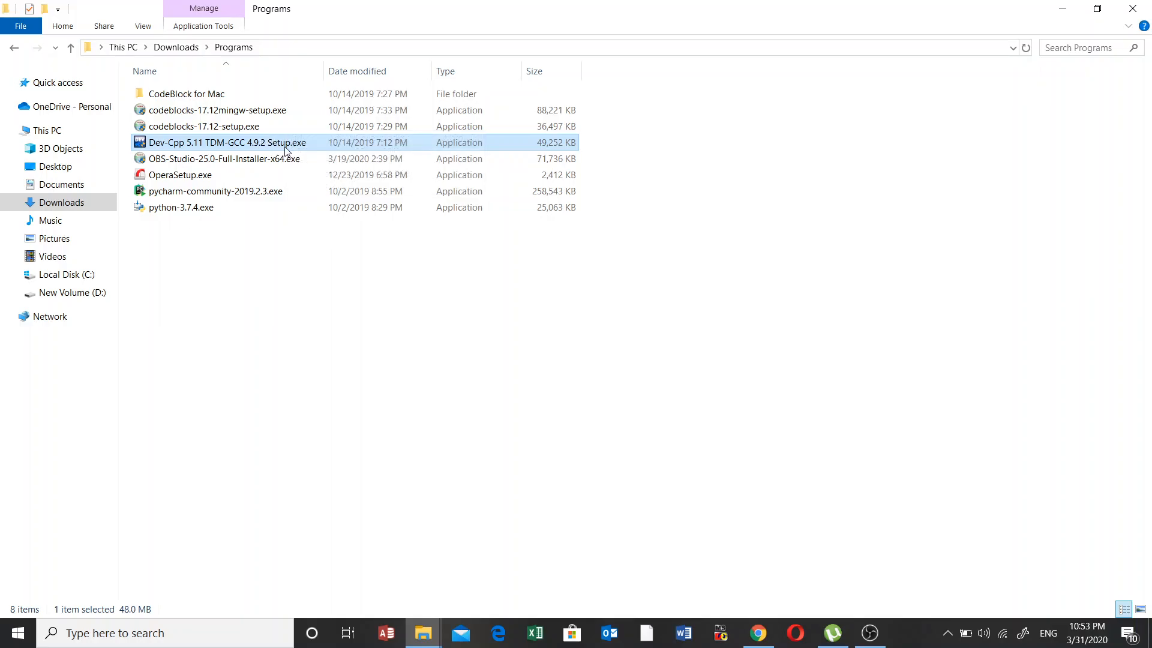
mouse_move(299, 151)
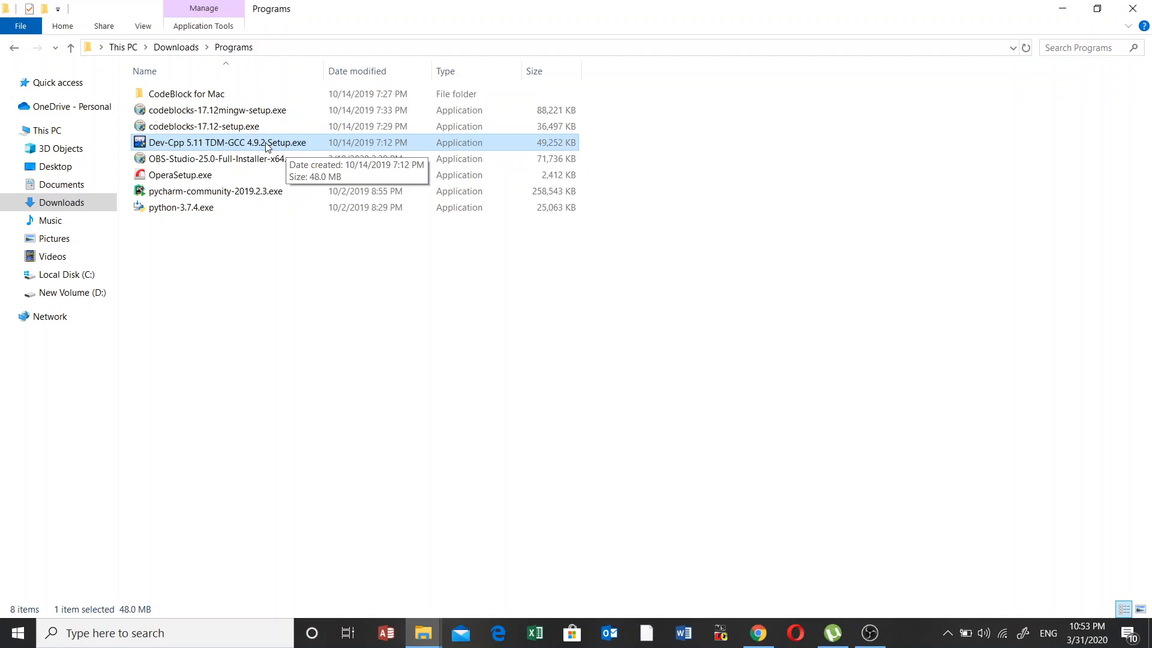
double_click(221, 143)
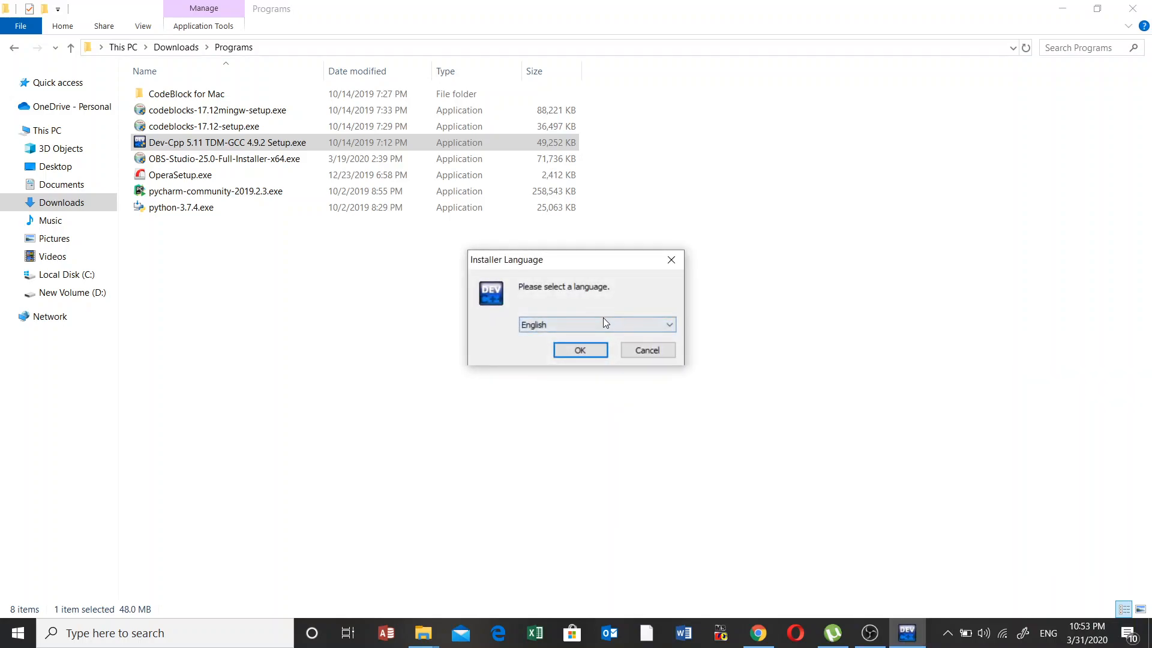
- Keep English, accept the license and install the Full set into C:\Program Files (x86)\Dev-Cpp
click(668, 324)
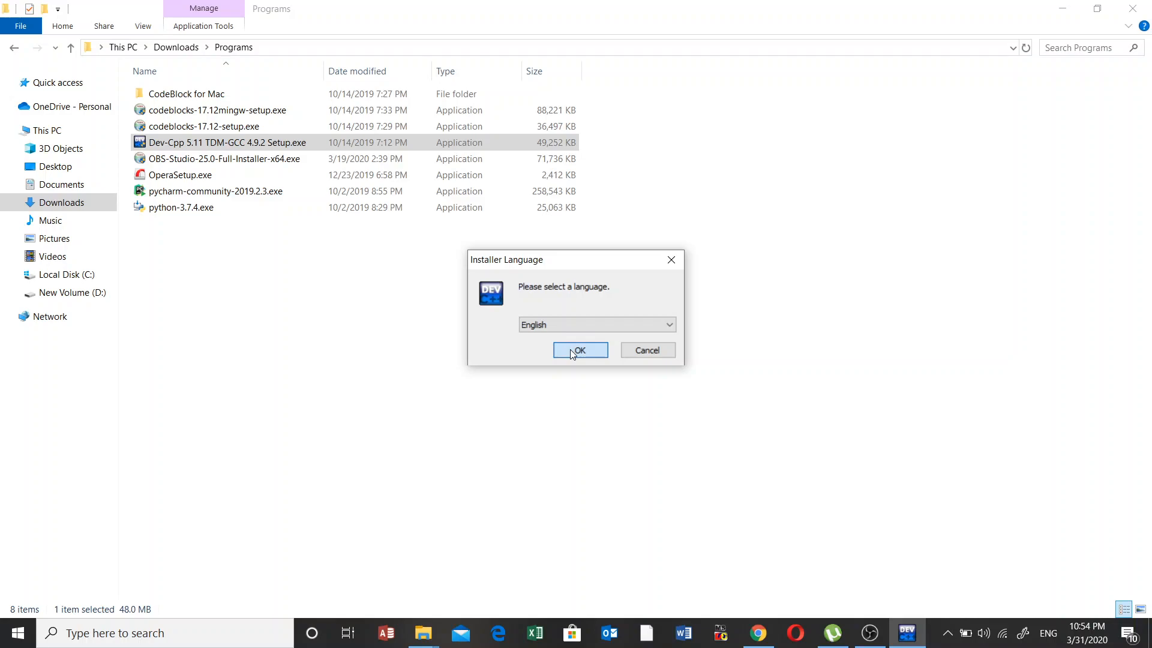
click(580, 349)
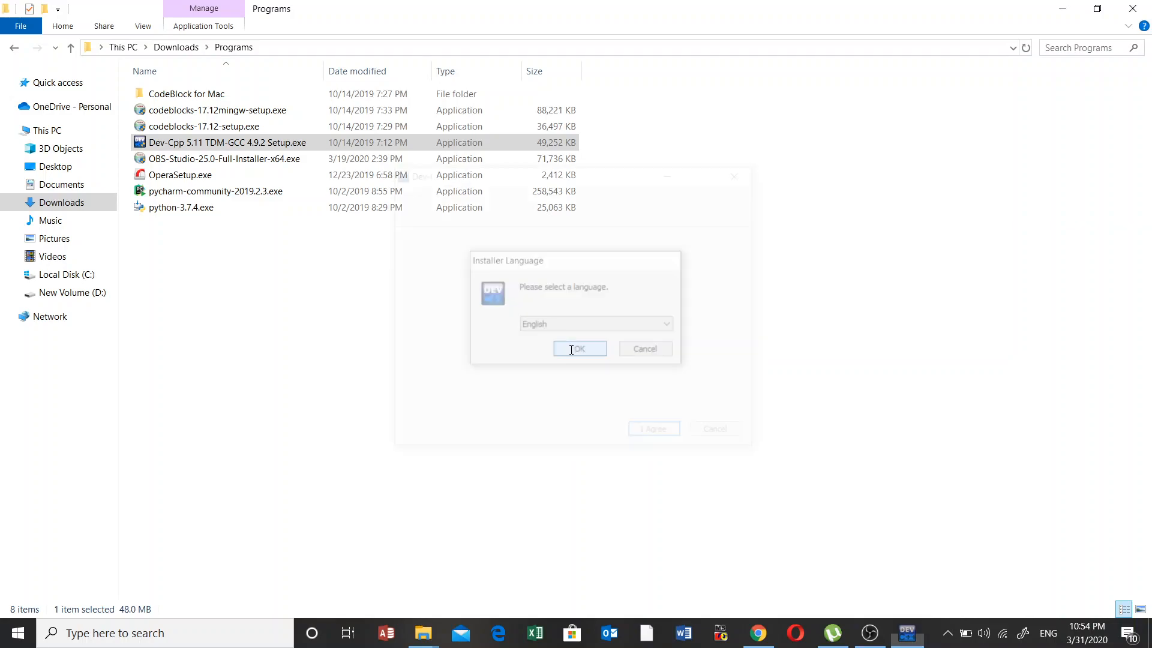
click(580, 348)
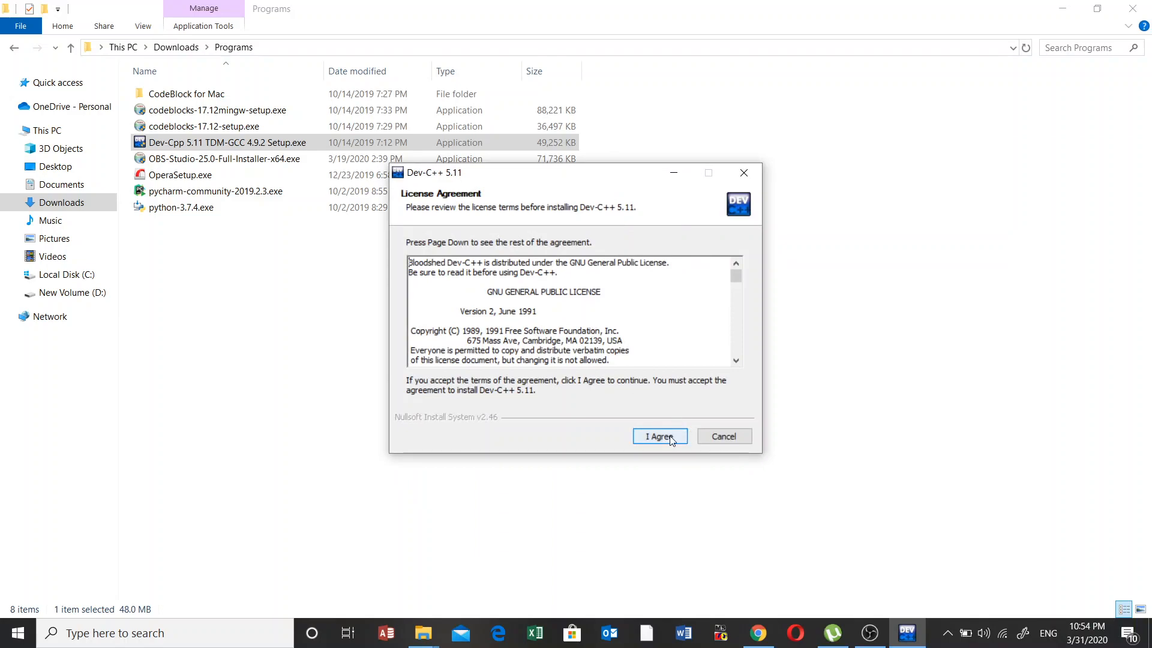
click(659, 436)
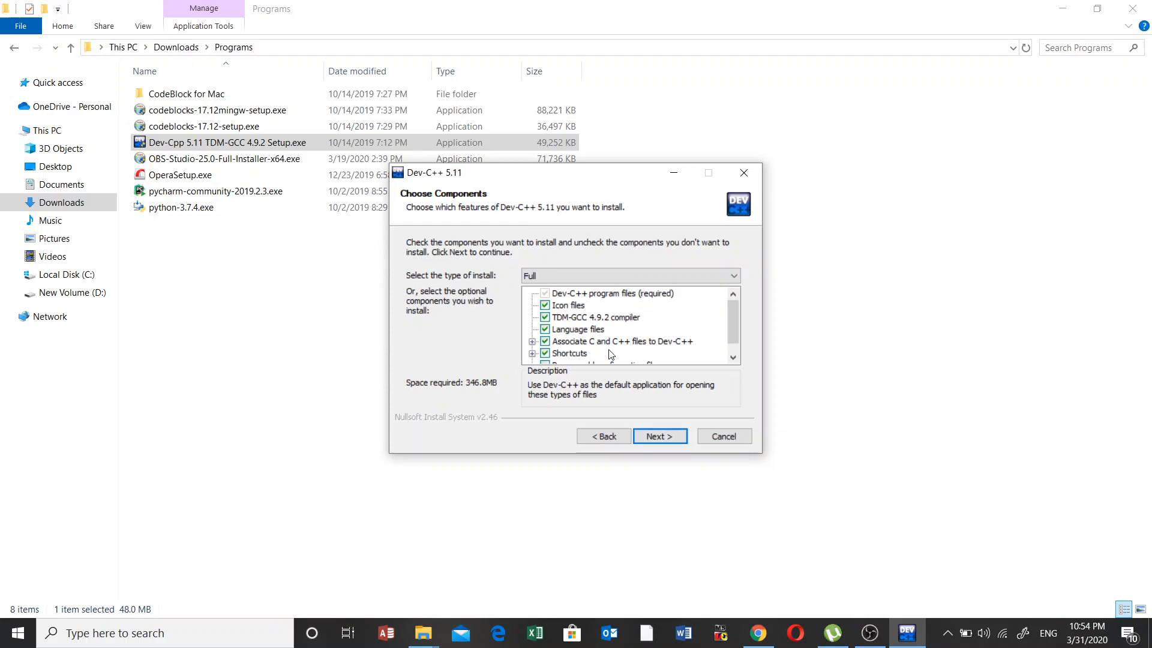
click(659, 436)
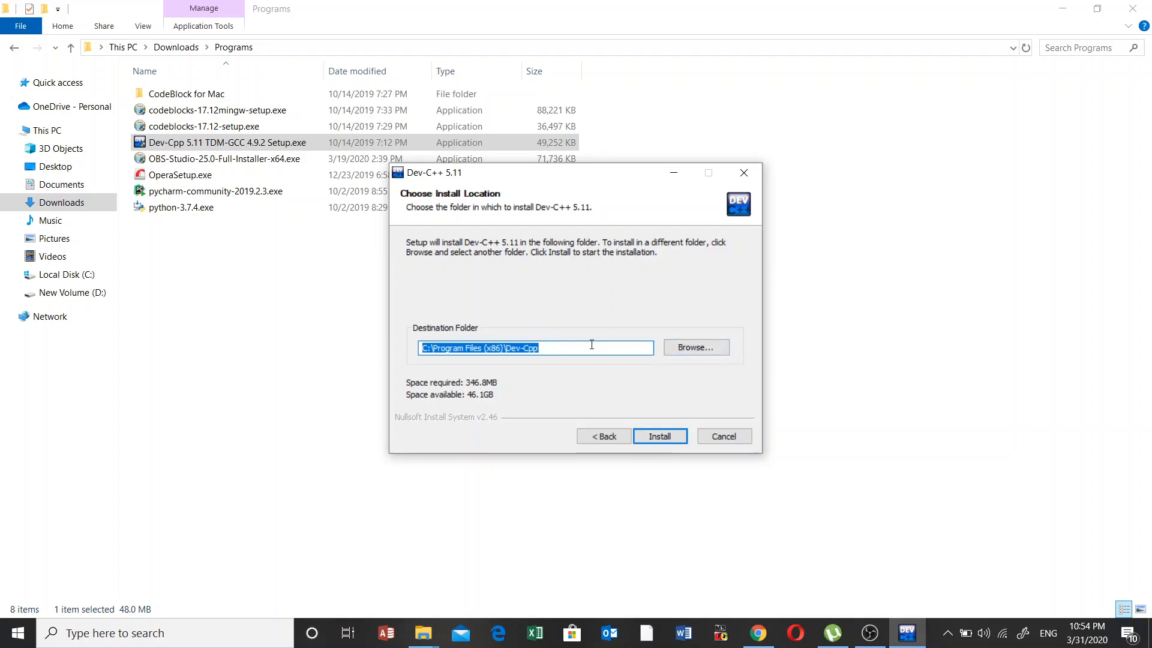
mouse_move(558, 367)
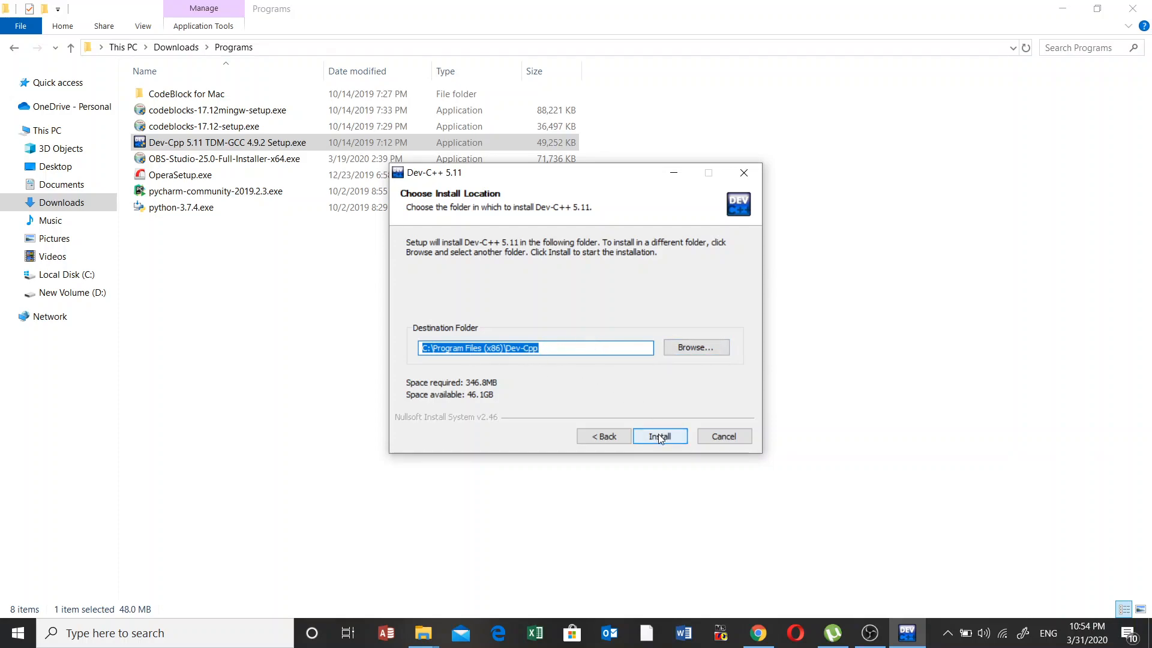
click(659, 435)
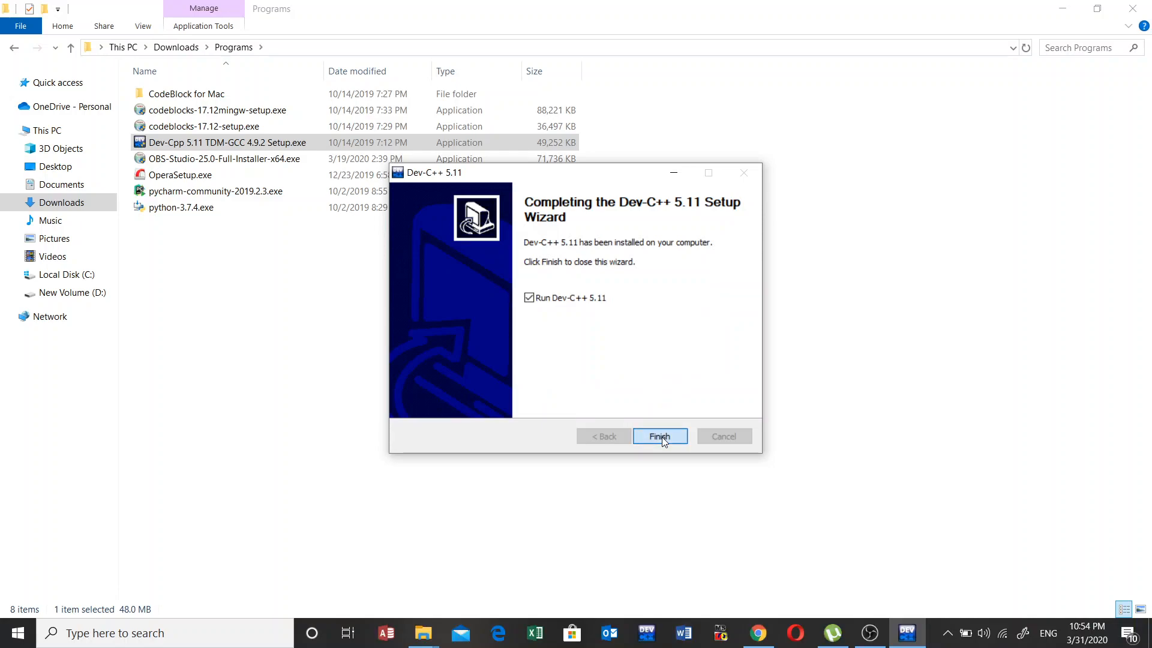
- Finish setup launching Dev-C++ 5.11 and keep English (Original) in first-time configuration
click(659, 435)
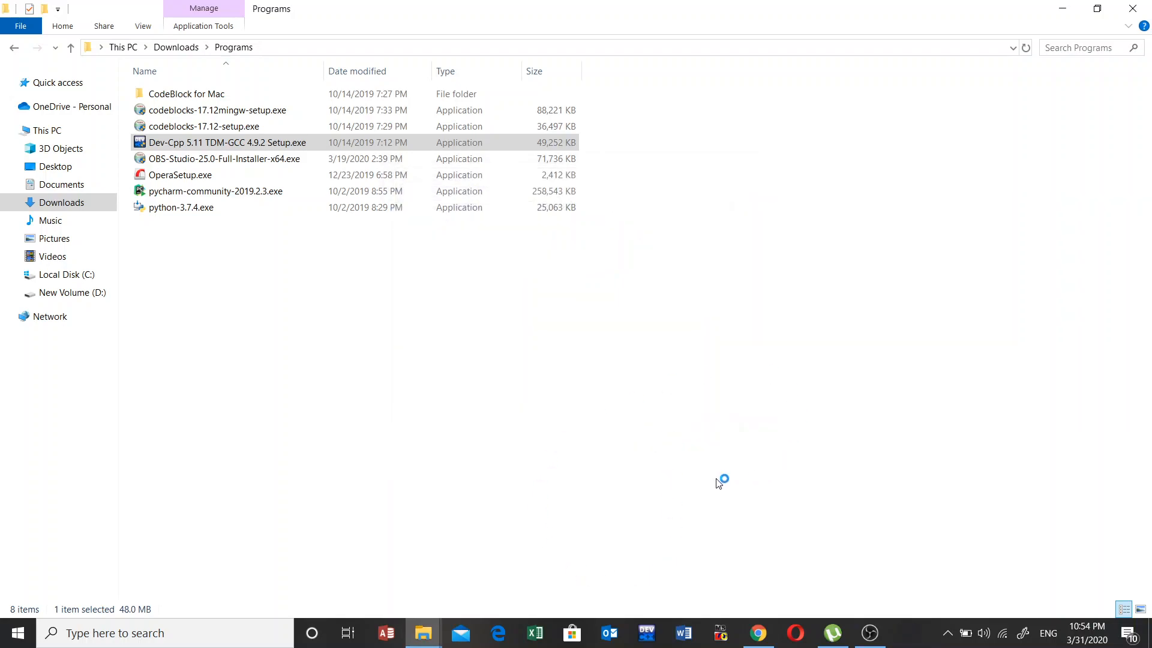
double_click(218, 142)
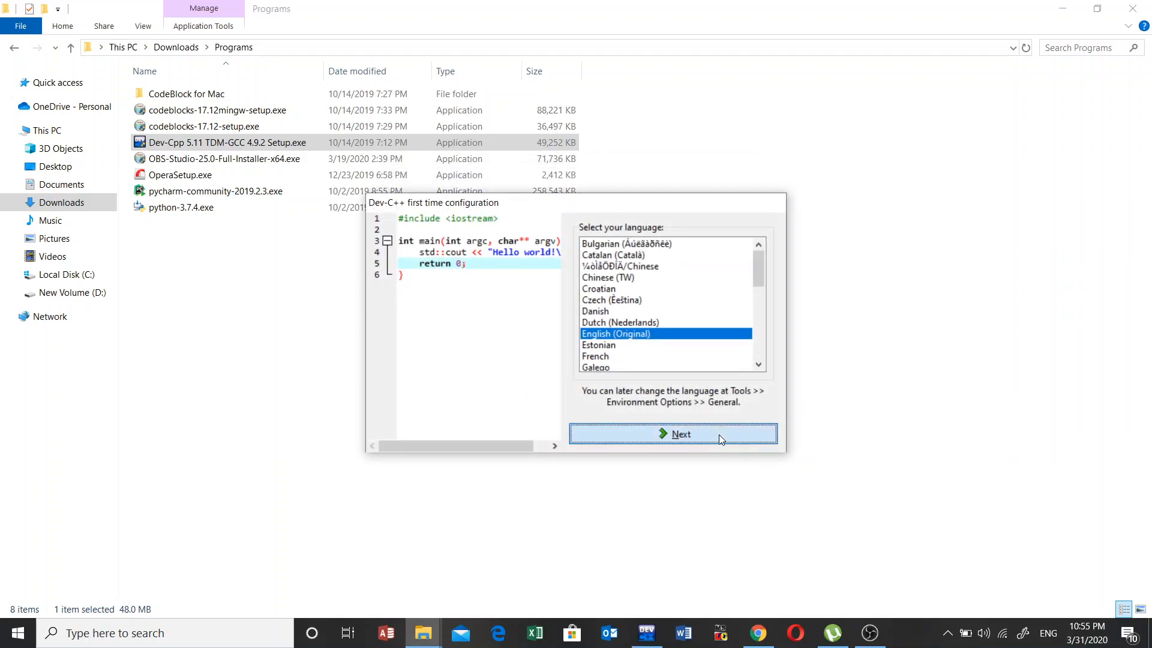
click(672, 434)
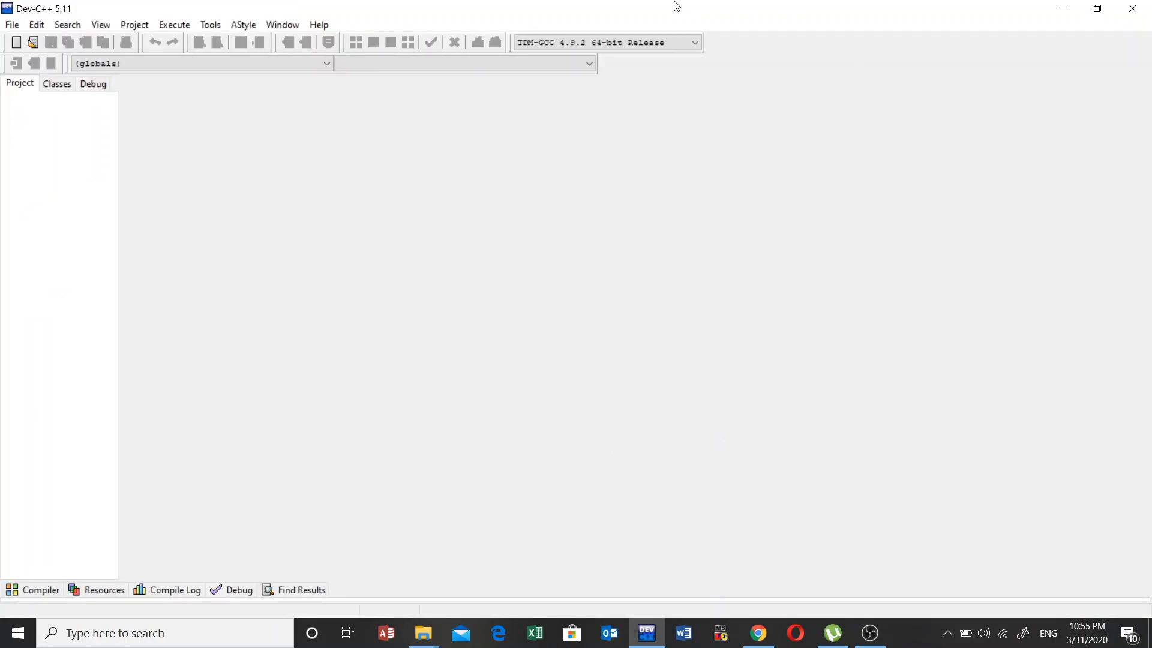
mouse_move(209, 254)
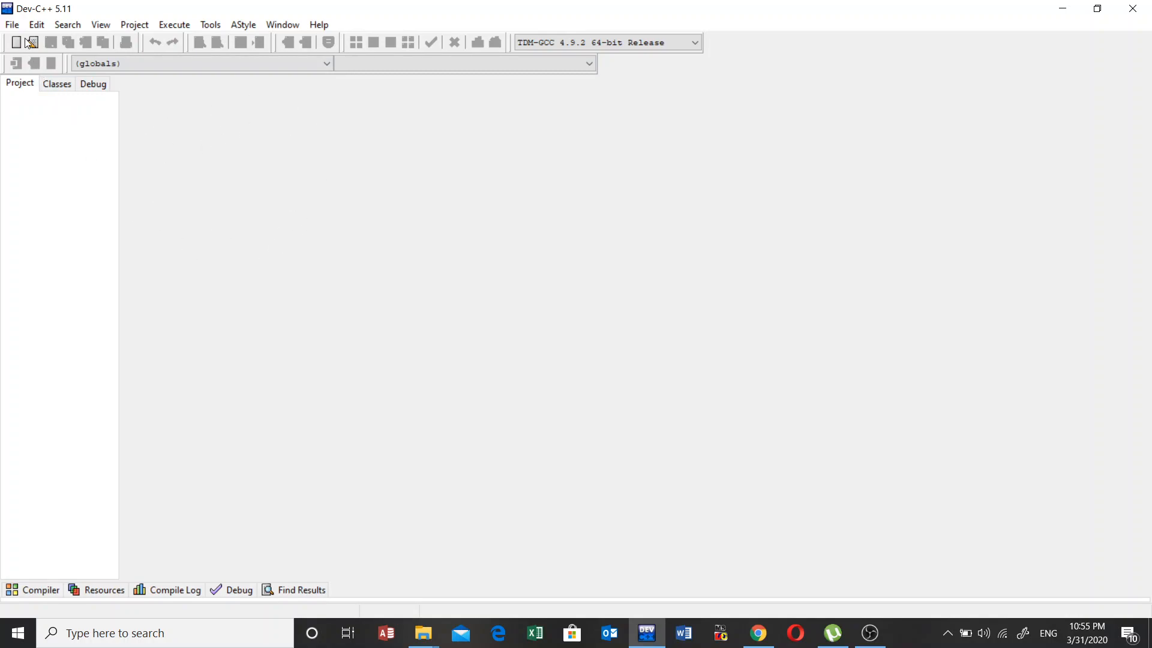
mouse_move(207, 218)
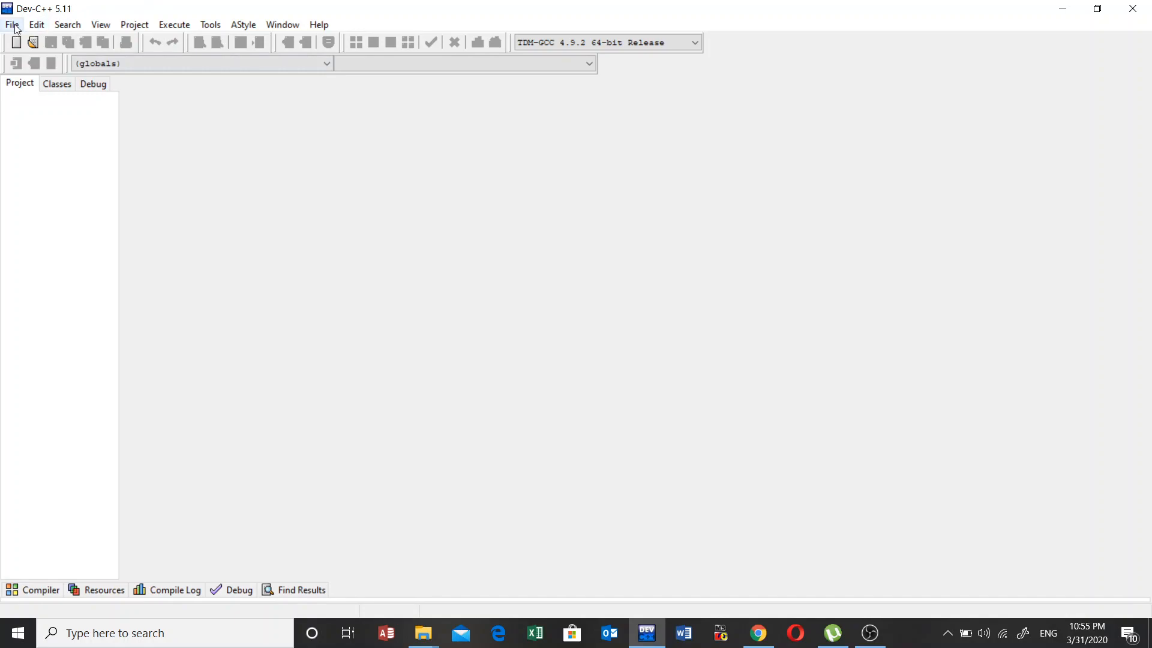
- Show the File > New choices for creating a source file or project
click(12, 24)
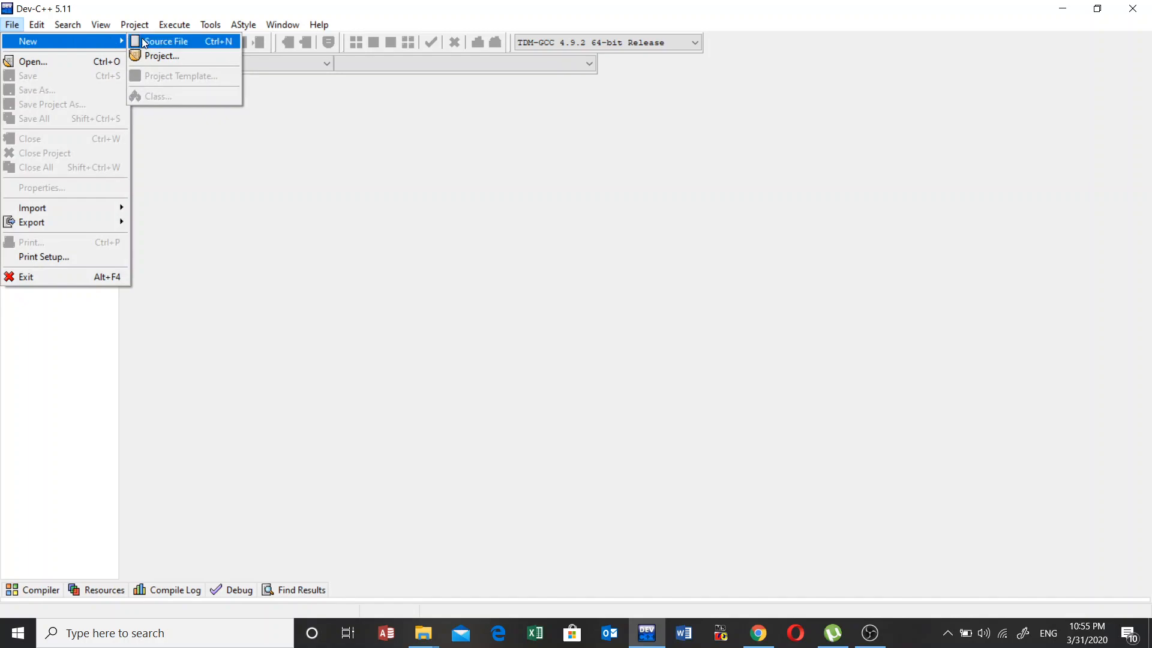
- Create a new empty Untitled1 source file
click(165, 40)
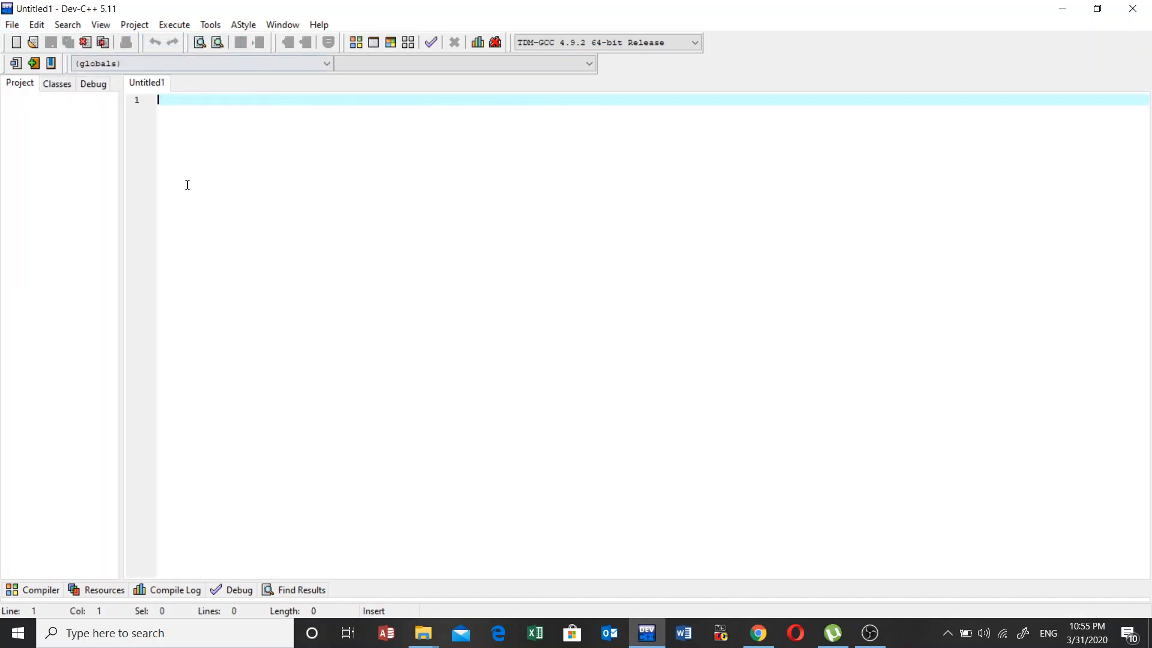
mouse_move(266, 144)
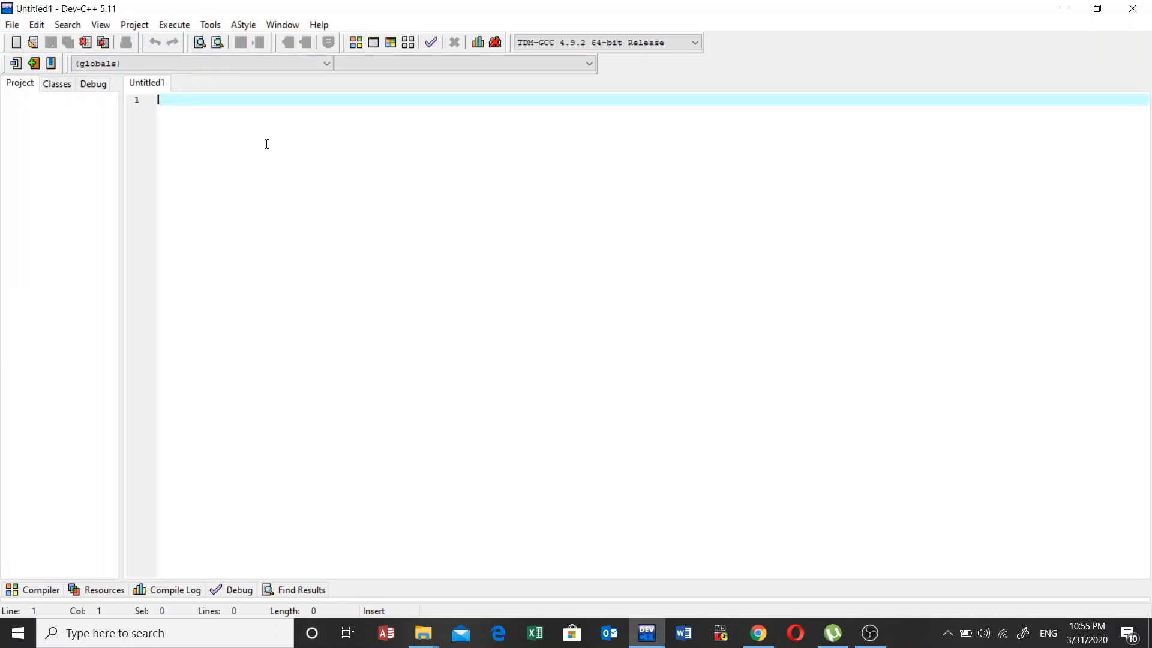
mouse_move(372, 194)
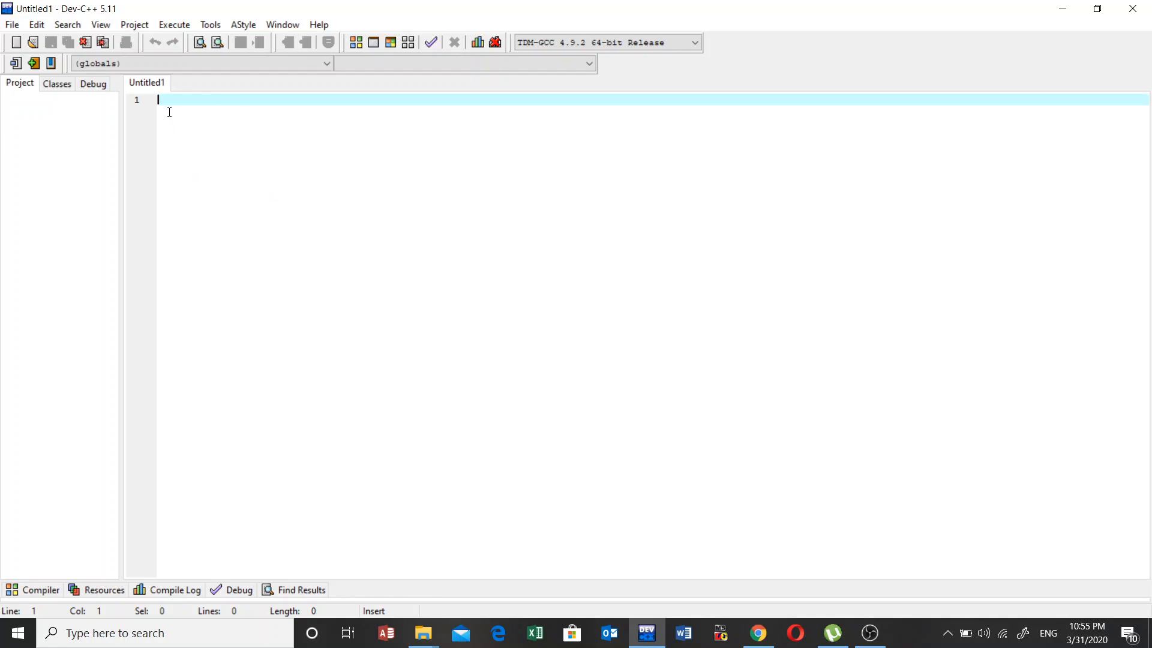
mouse_move(196, 117)
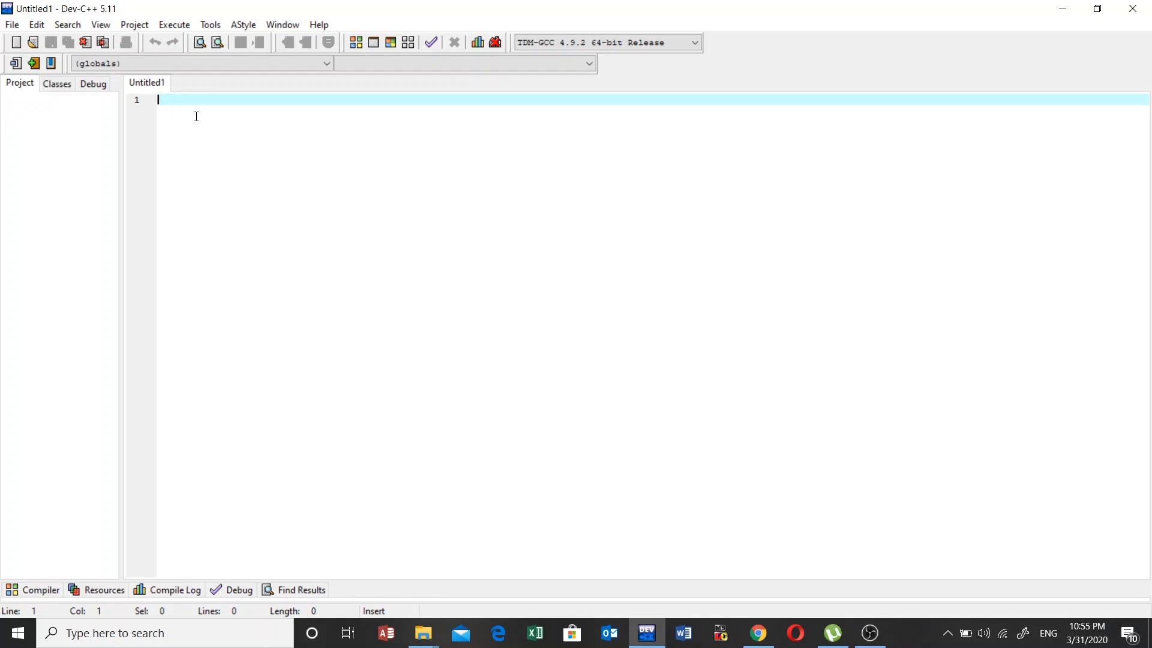
mouse_move(417, 228)
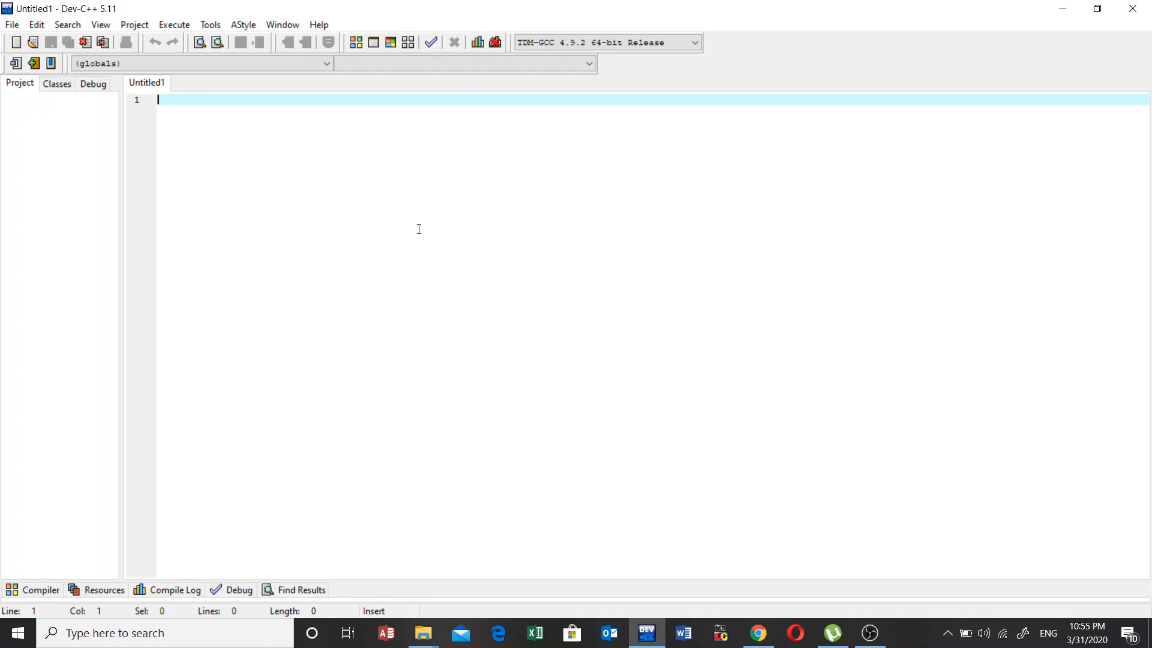
mouse_move(290, 142)
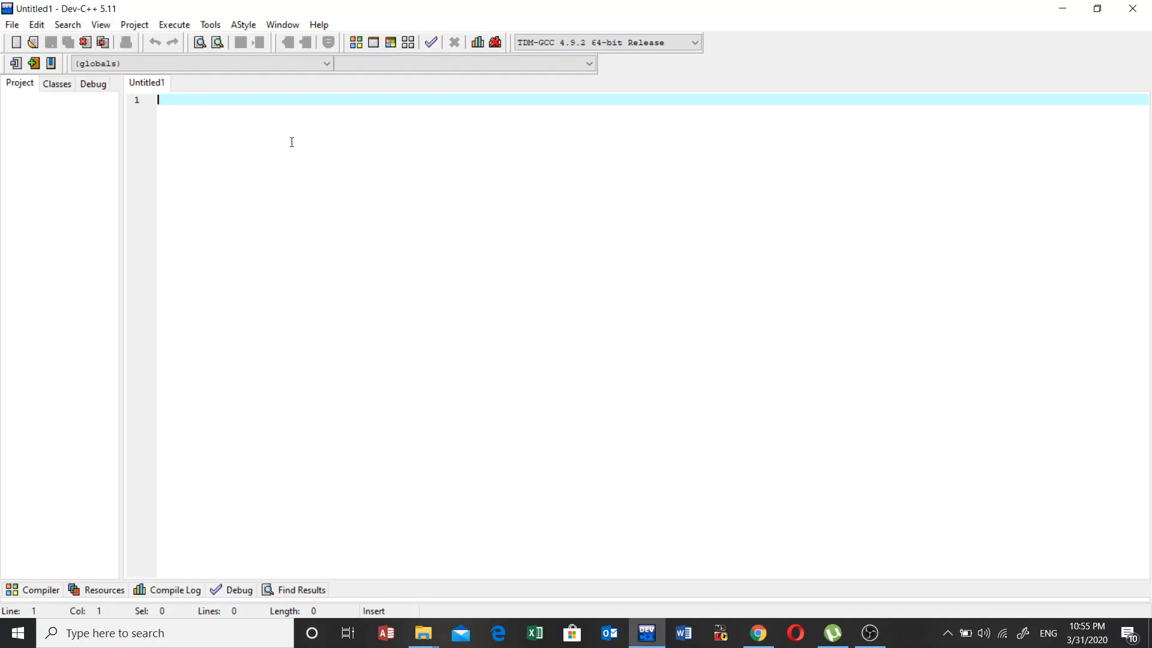
mouse_move(869, 622)
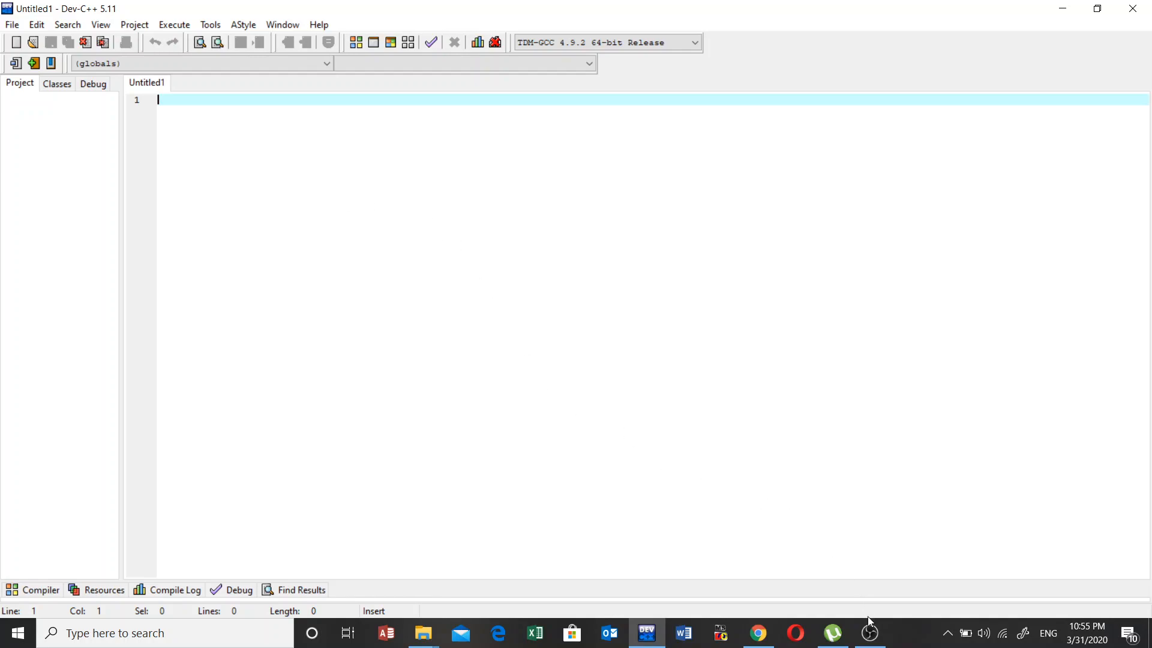